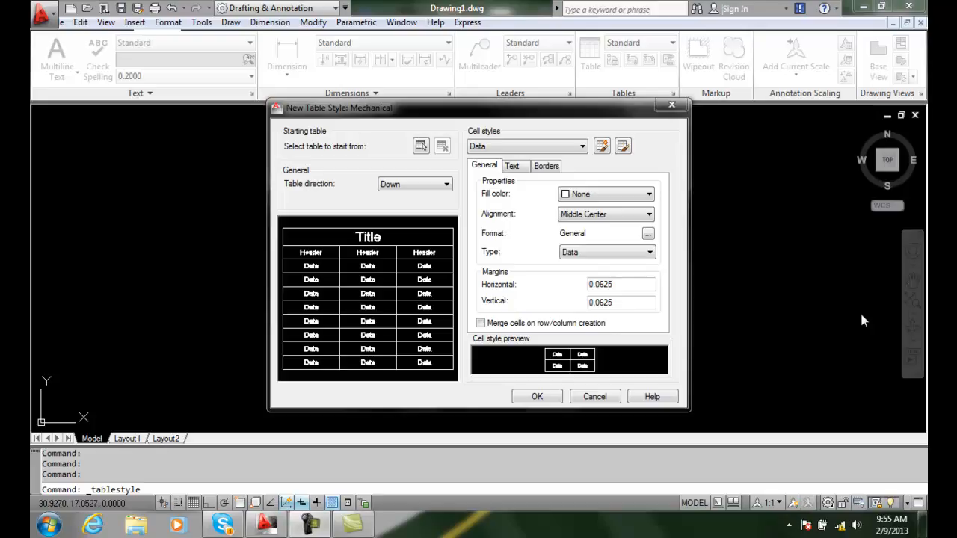
pyautogui.moveTo(521, 198)
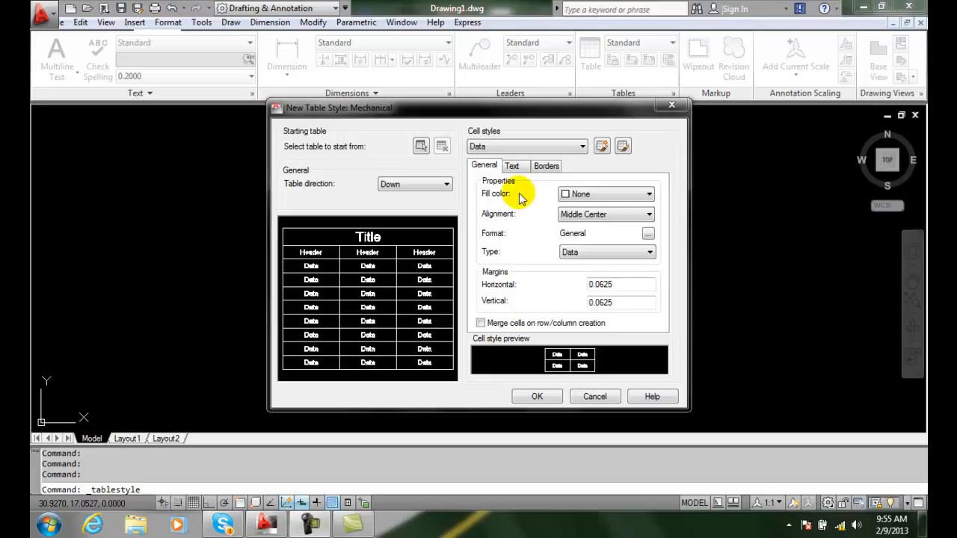
pyautogui.moveTo(387, 116)
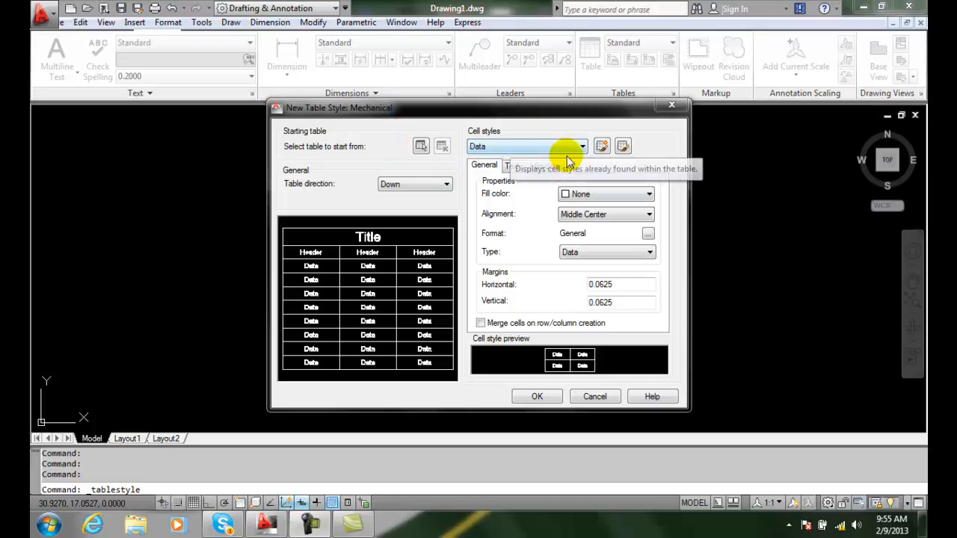
pyautogui.moveTo(484, 145)
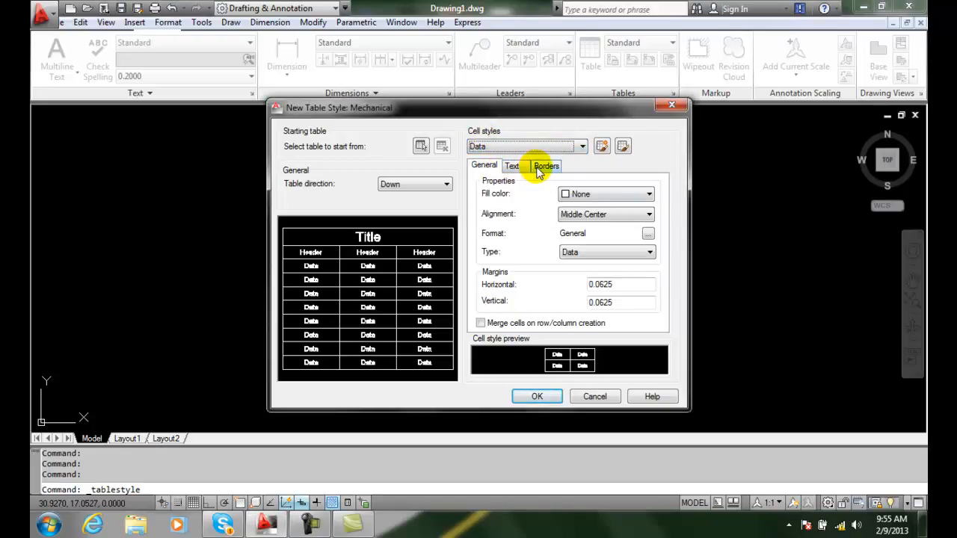
# Step: Show the Data cell border settings and set the border lineweight to 0.010"
pyautogui.click(546, 165)
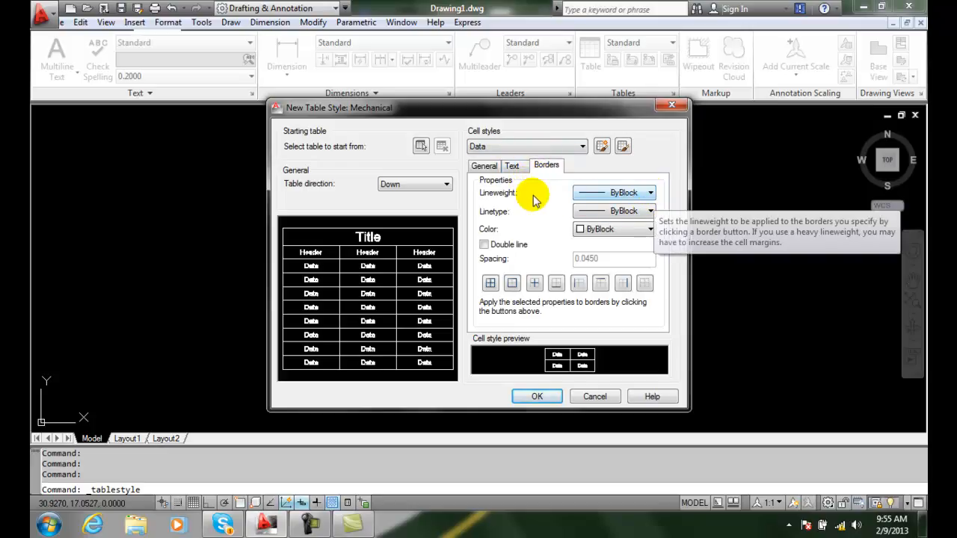
pyautogui.moveTo(514, 198)
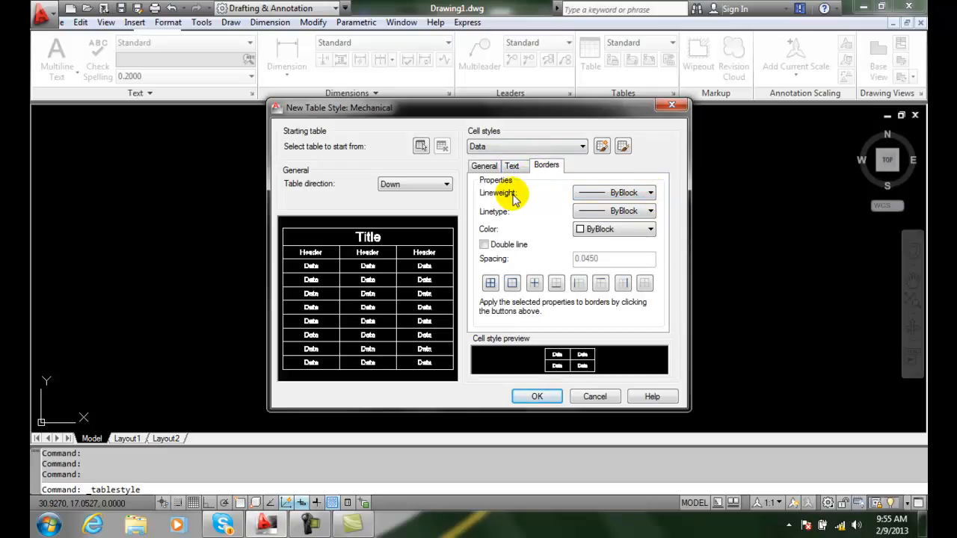
pyautogui.moveTo(289, 264)
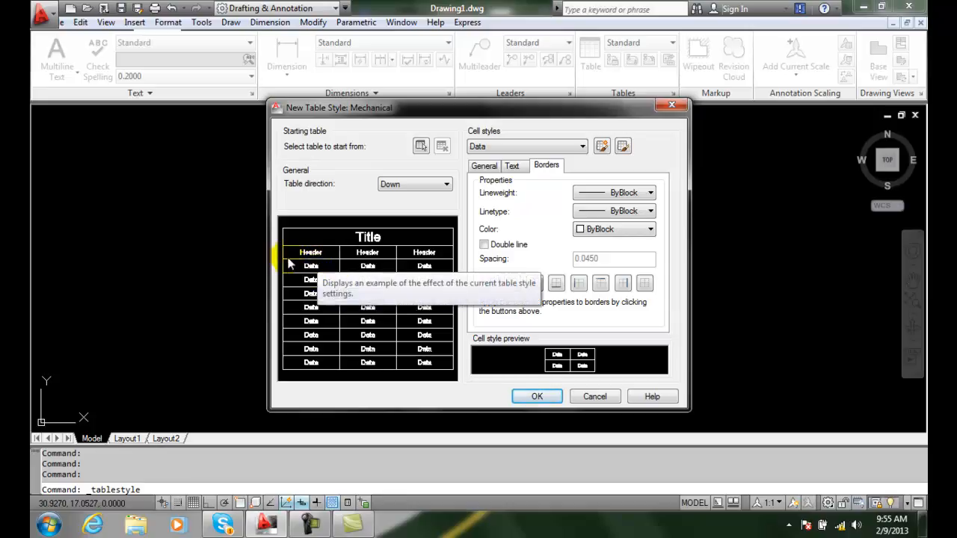
pyautogui.moveTo(343, 275)
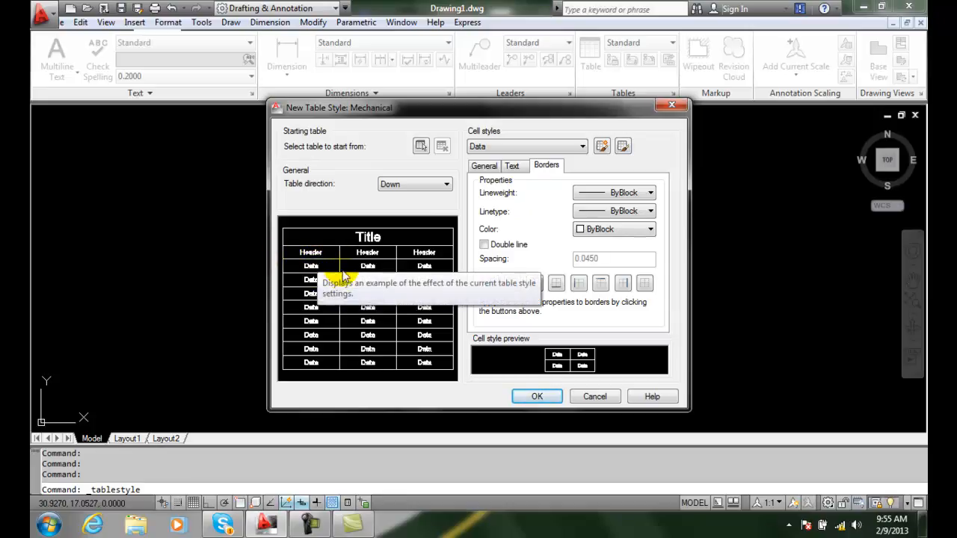
pyautogui.moveTo(650, 193)
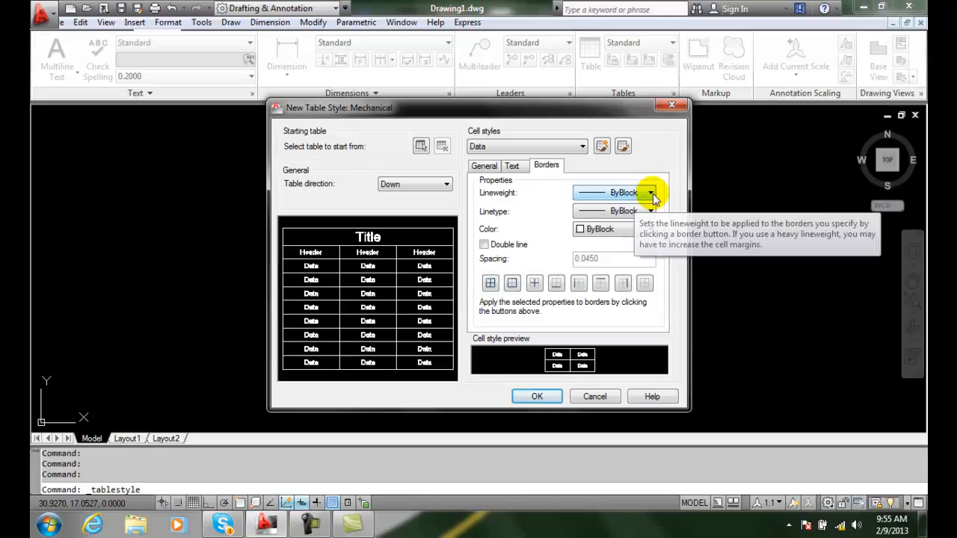
pyautogui.click(650, 193)
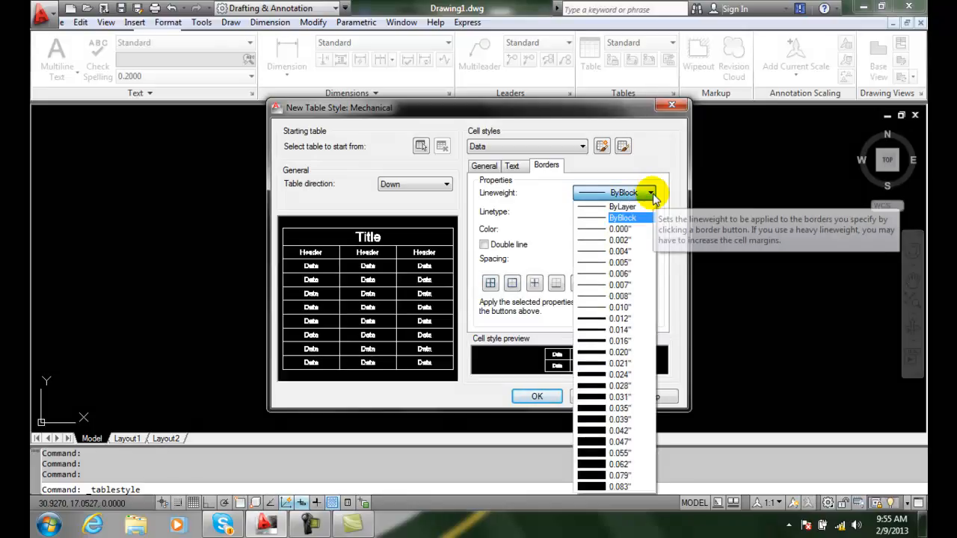
pyautogui.click(649, 192)
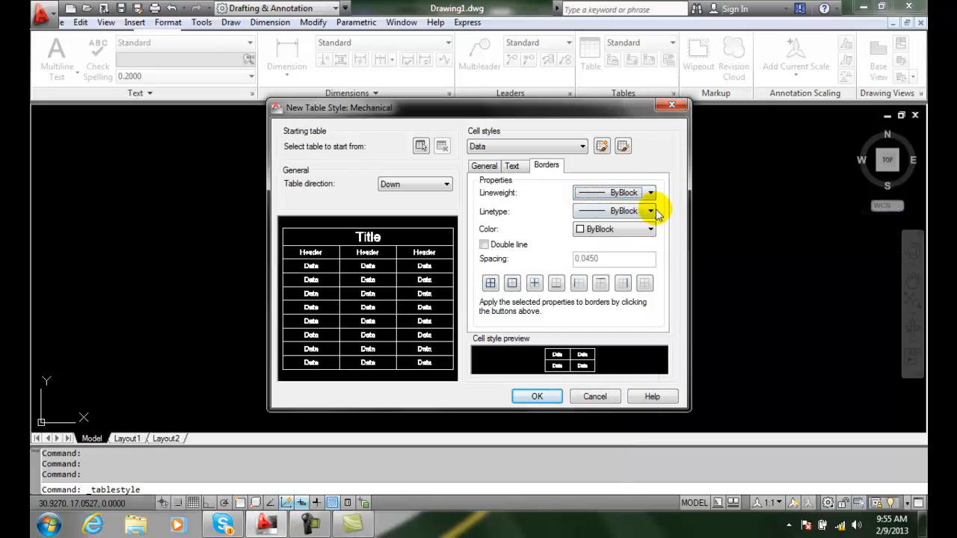
pyautogui.click(649, 211)
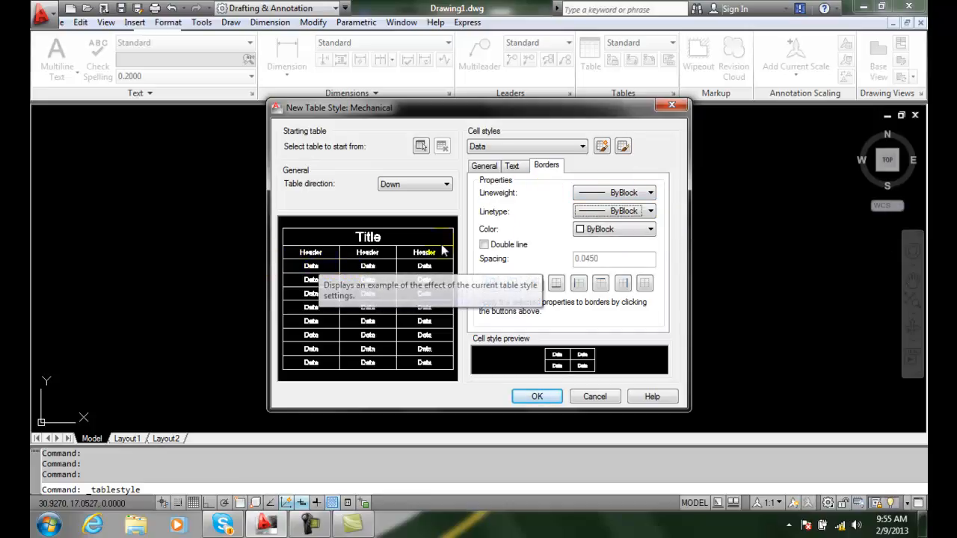
pyautogui.click(649, 192)
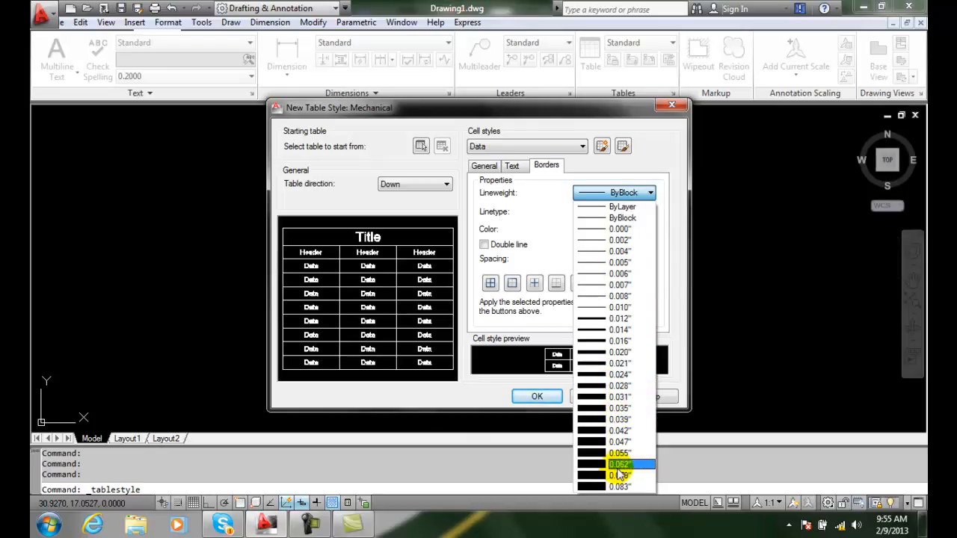
pyautogui.click(619, 464)
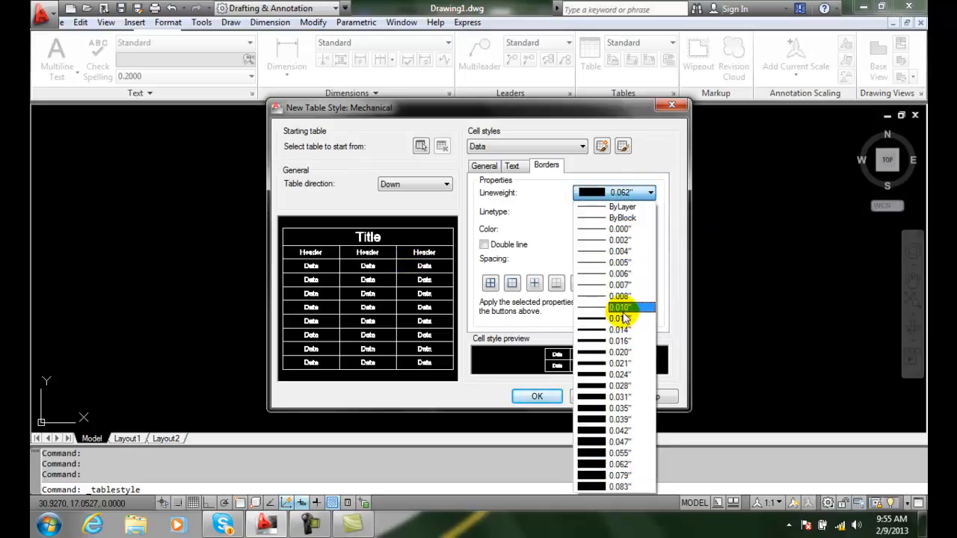
pyautogui.click(618, 308)
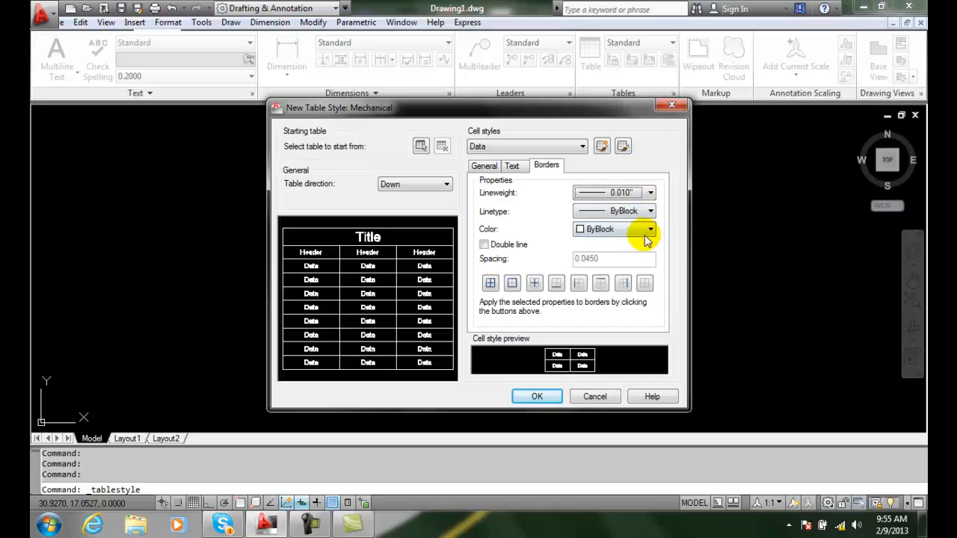
# Step: Set the Data cell border colour to Green and enable double-line borders
pyautogui.click(649, 229)
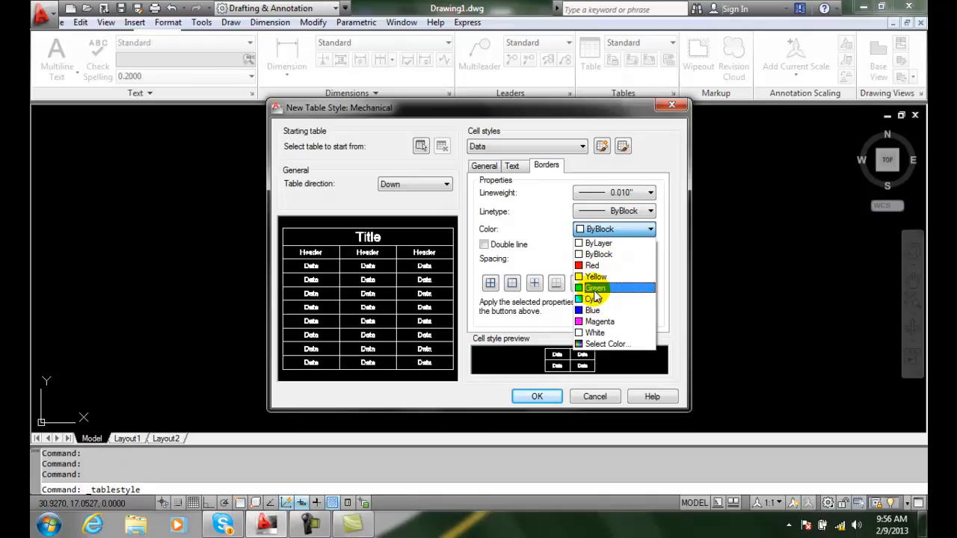
pyautogui.moveTo(596, 276)
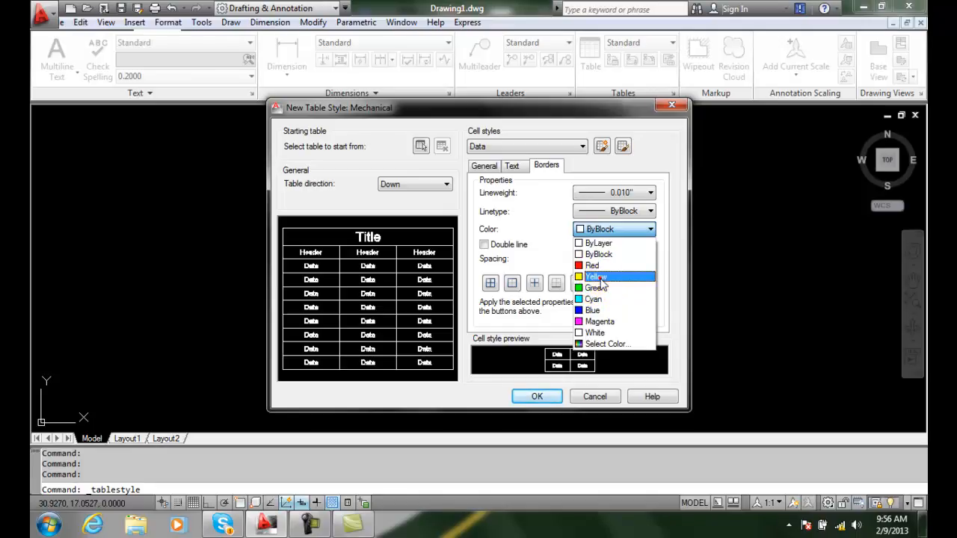
pyautogui.click(596, 277)
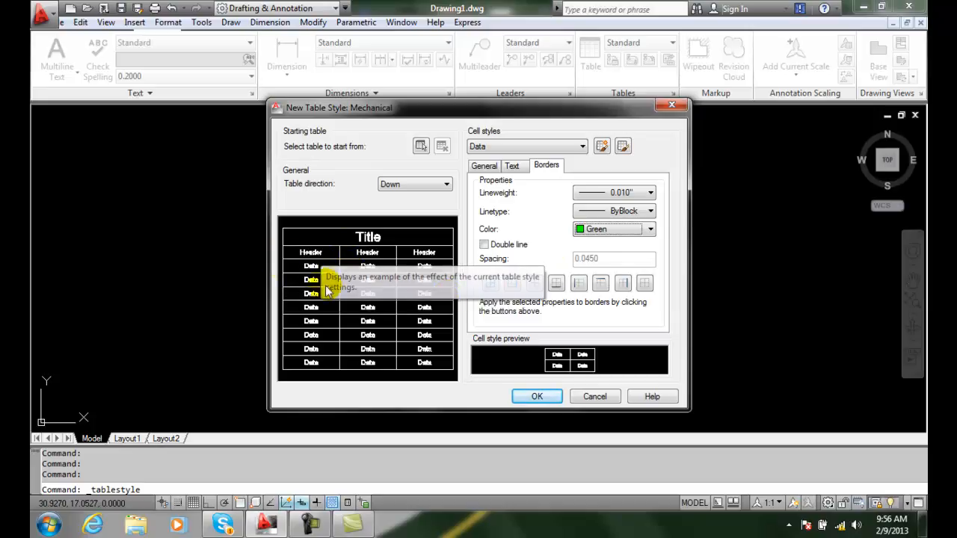
pyautogui.moveTo(620, 258)
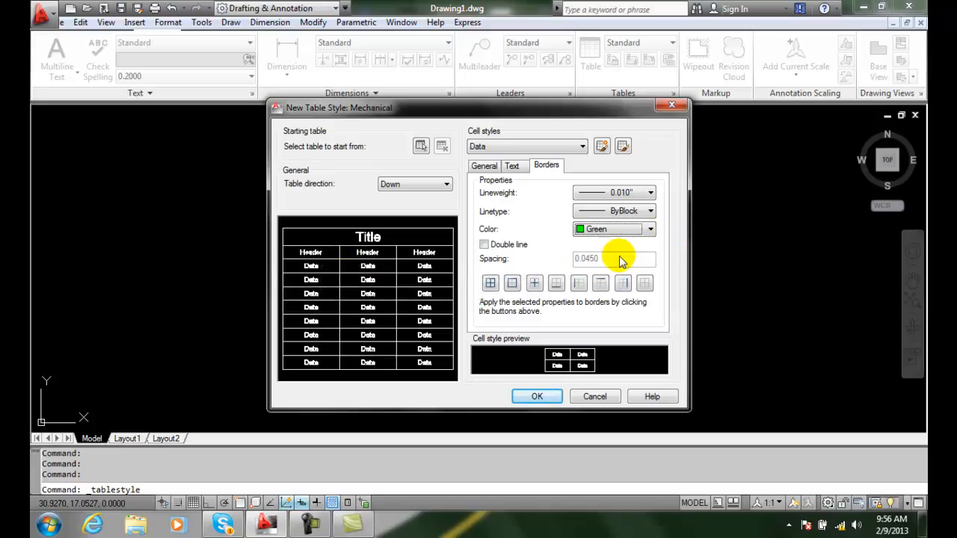
pyautogui.click(483, 244)
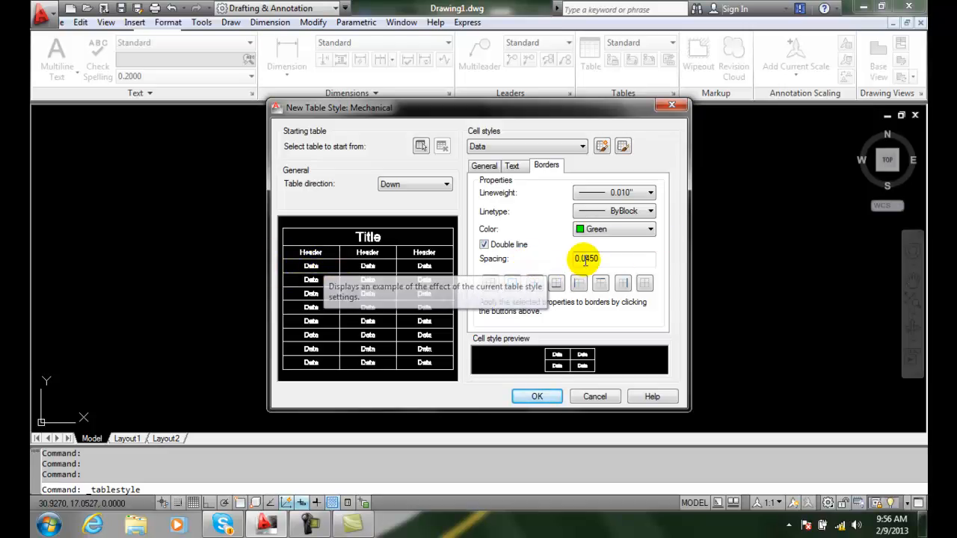
# Step: Select the double-line spacing value, then turn double-line borders back off
pyautogui.click(587, 258)
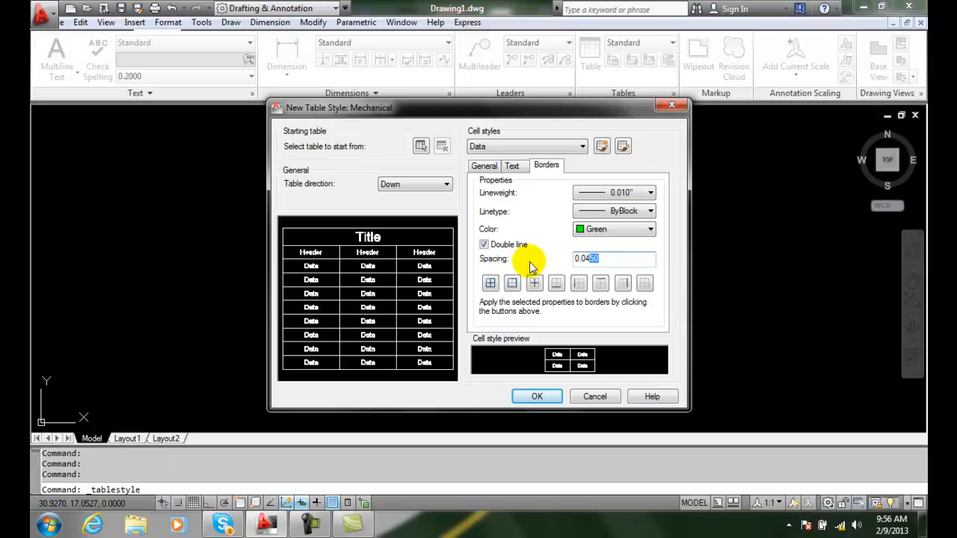
pyautogui.click(484, 245)
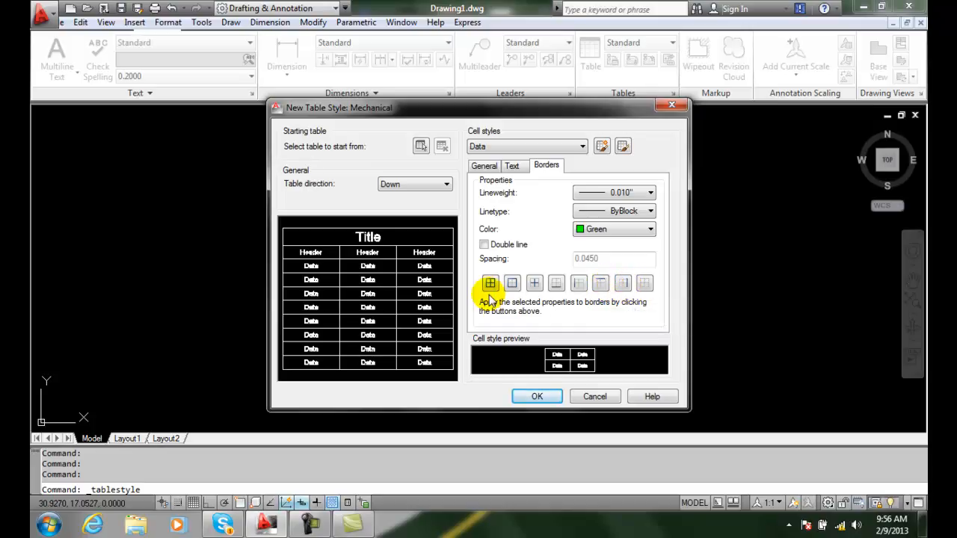
pyautogui.moveTo(490, 282)
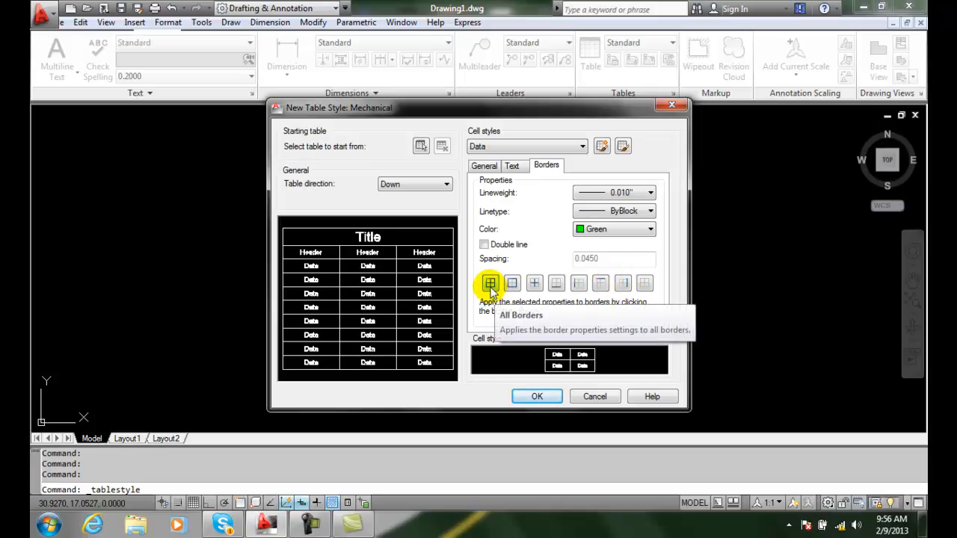
pyautogui.click(490, 283)
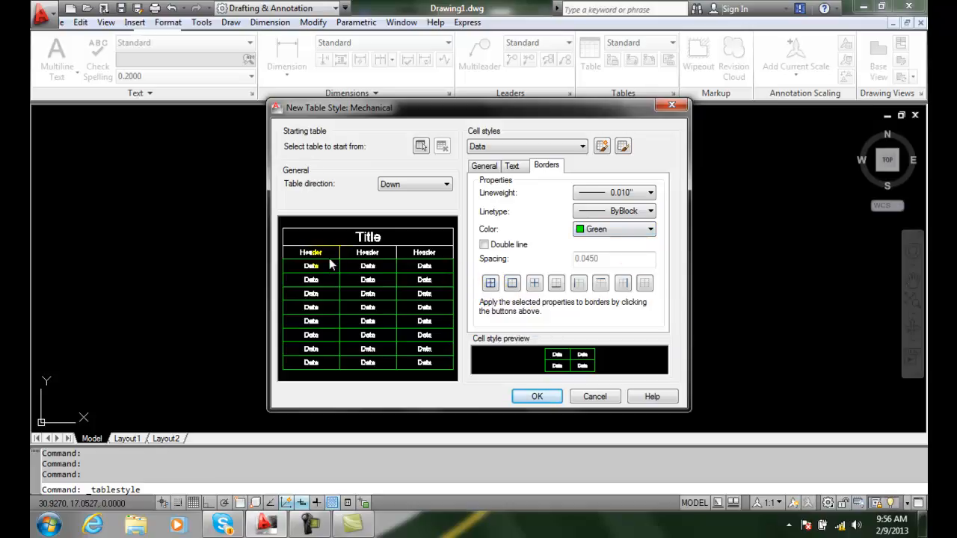
pyautogui.moveTo(400, 267)
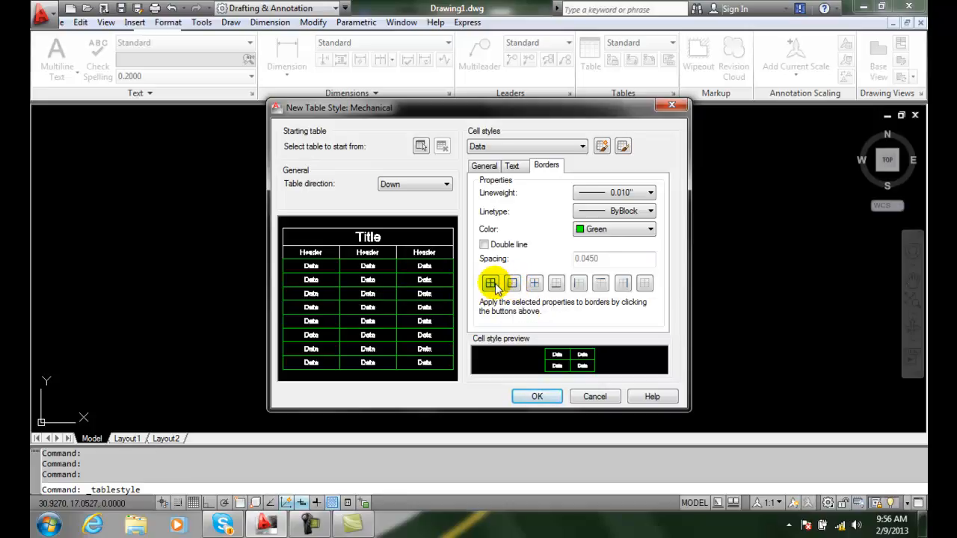
pyautogui.moveTo(490, 283)
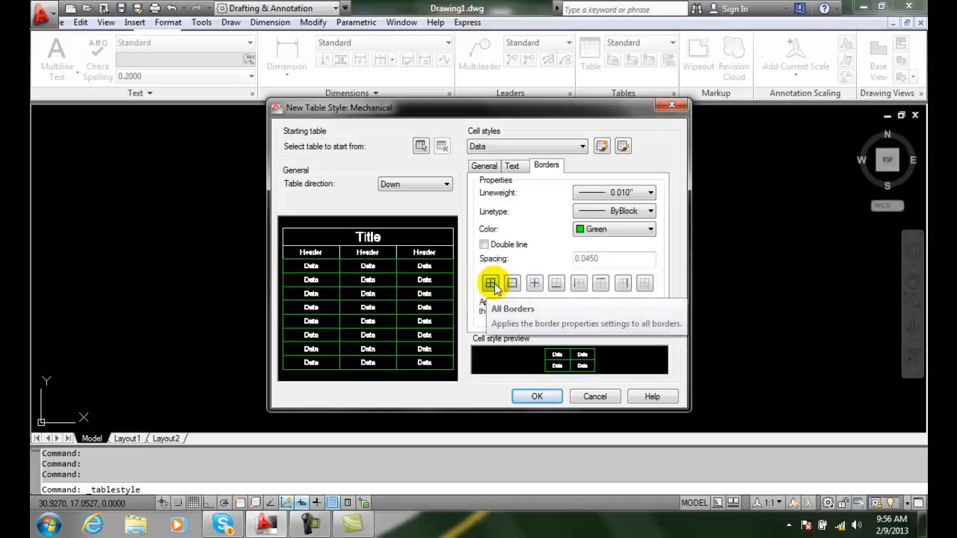
pyautogui.moveTo(512, 282)
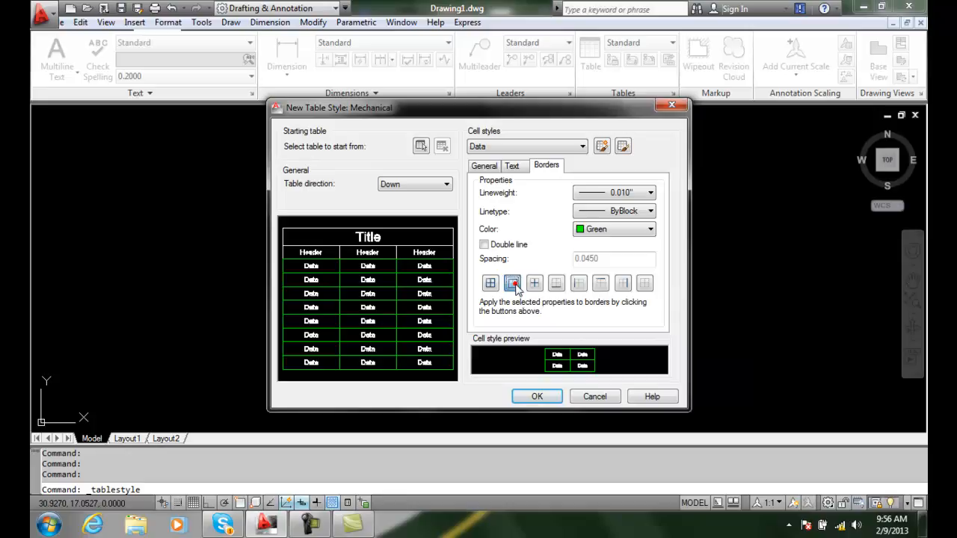
pyautogui.moveTo(513, 282)
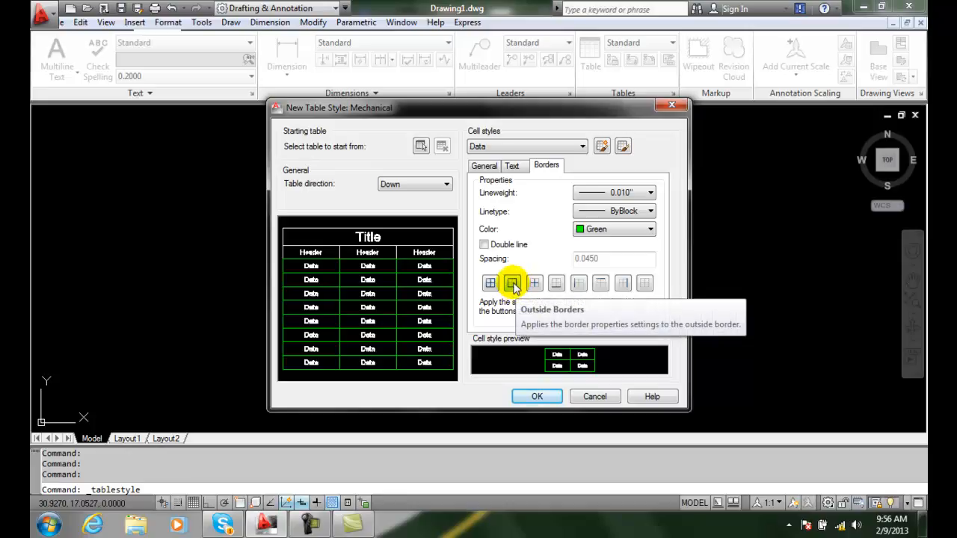
pyautogui.click(489, 282)
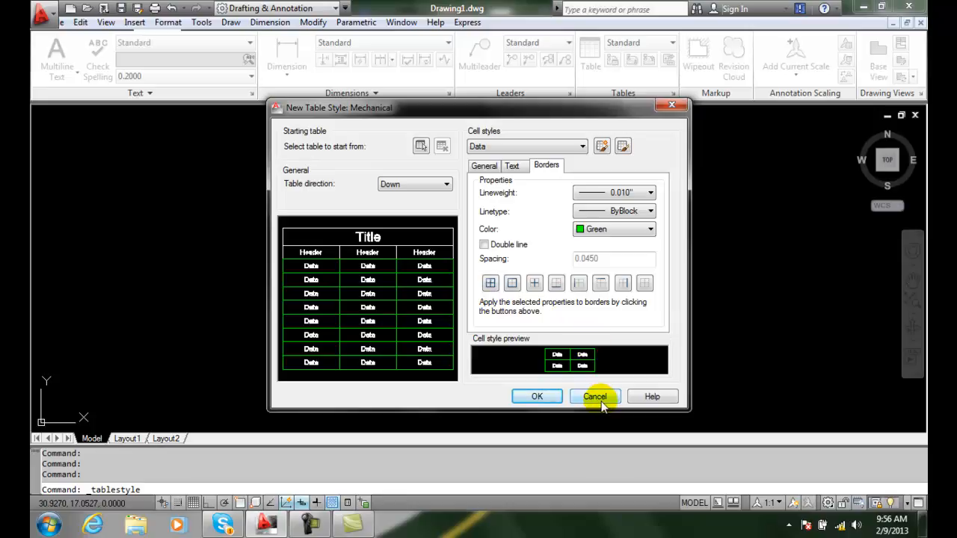
pyautogui.moveTo(533, 283)
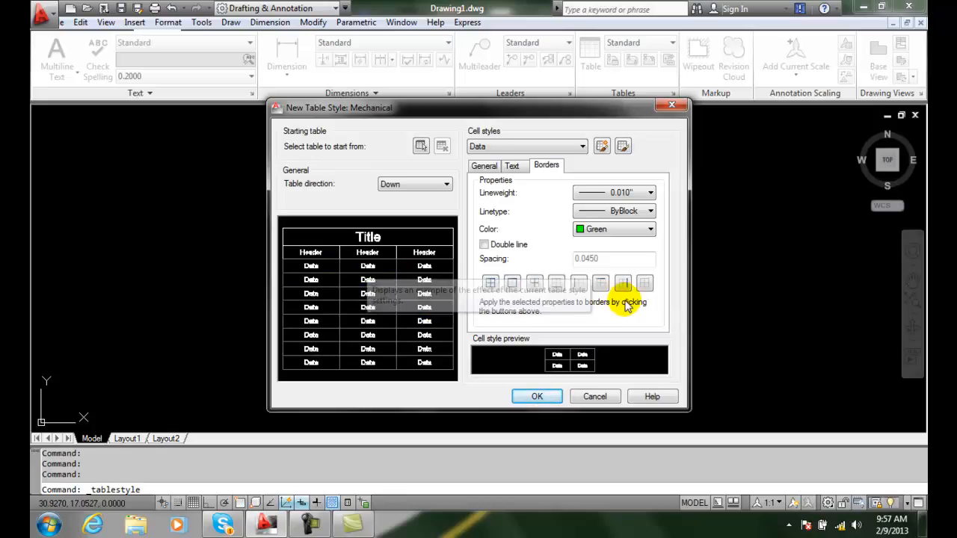
pyautogui.click(556, 282)
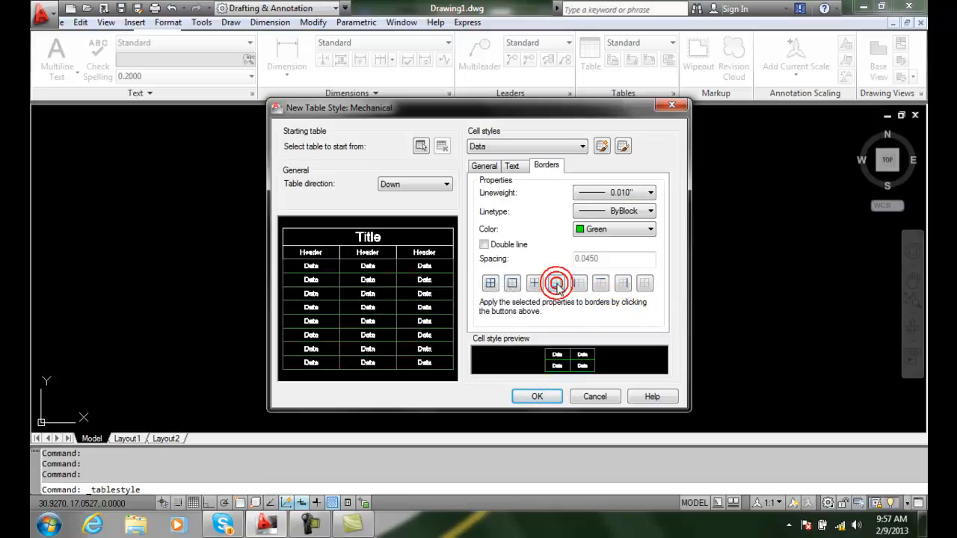
pyautogui.moveTo(424, 279)
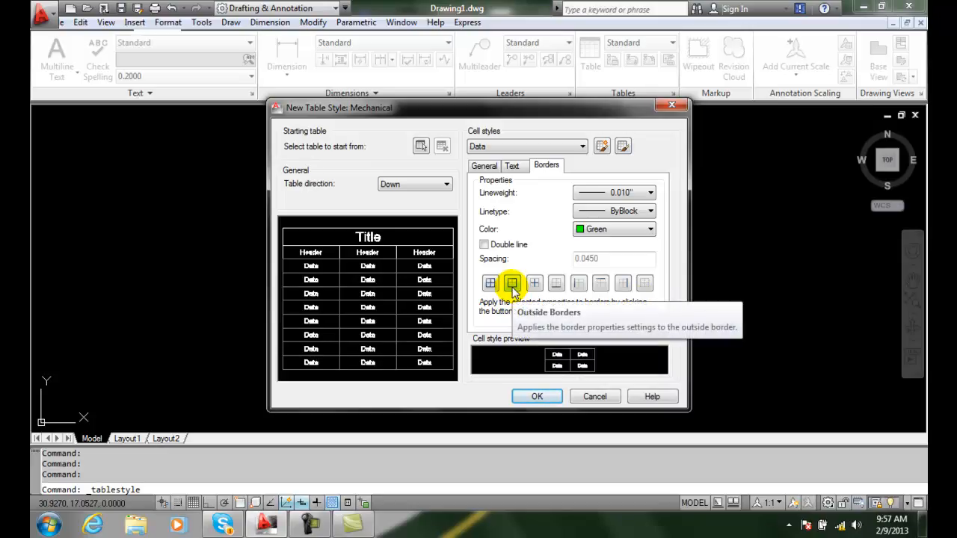
pyautogui.click(512, 282)
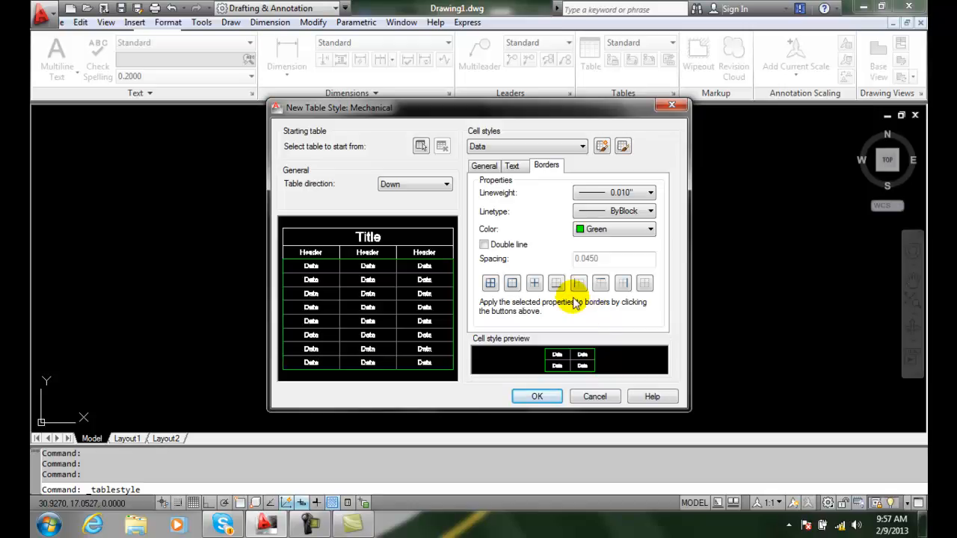
pyautogui.moveTo(579, 285)
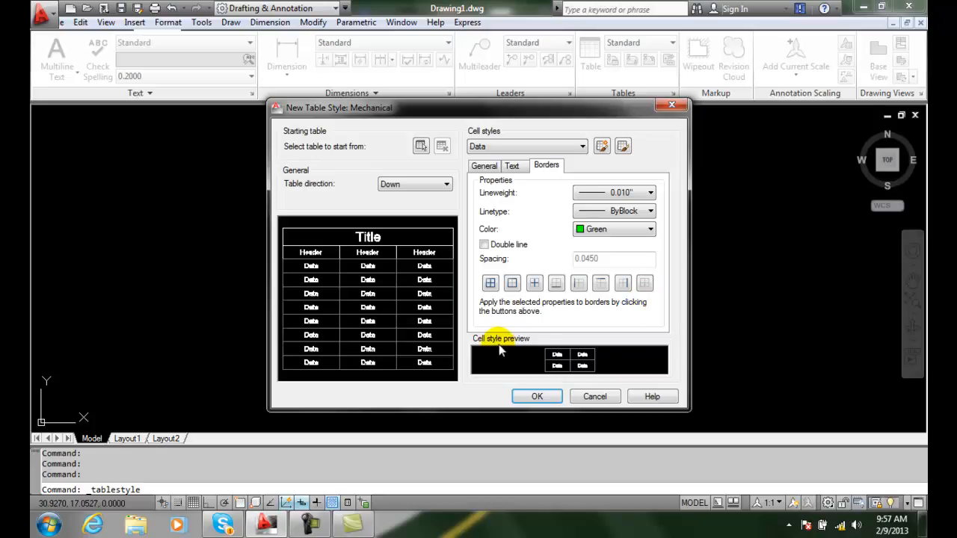
pyautogui.moveTo(645, 283)
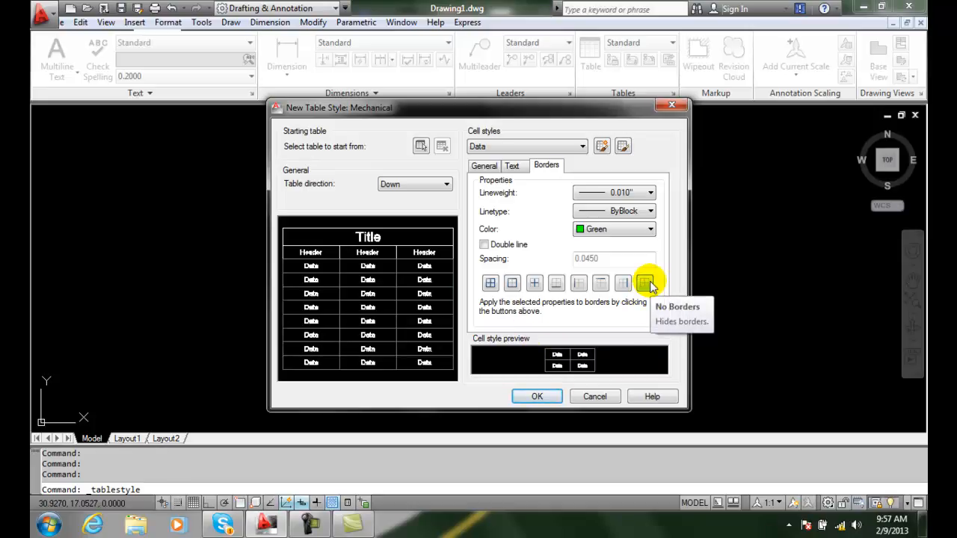
pyautogui.moveTo(536, 167)
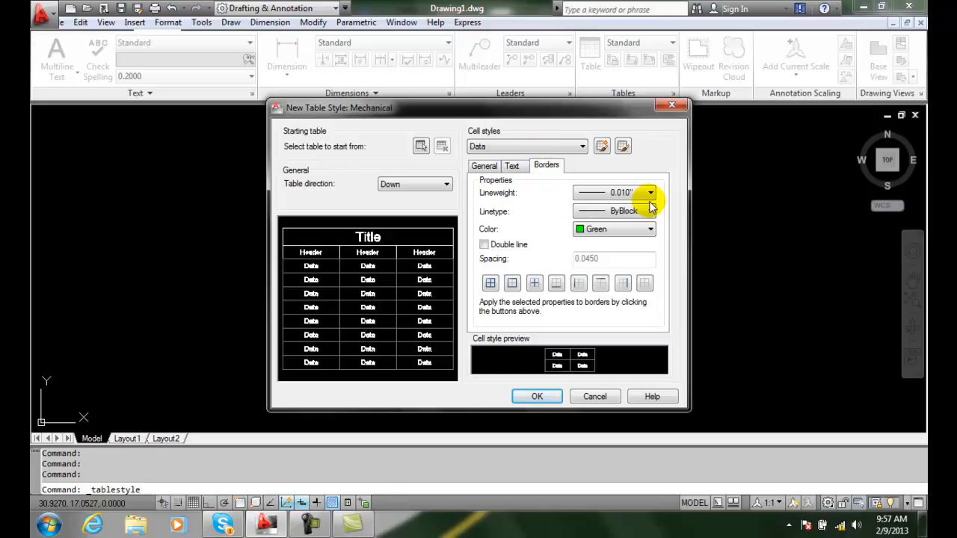
pyautogui.moveTo(568, 217)
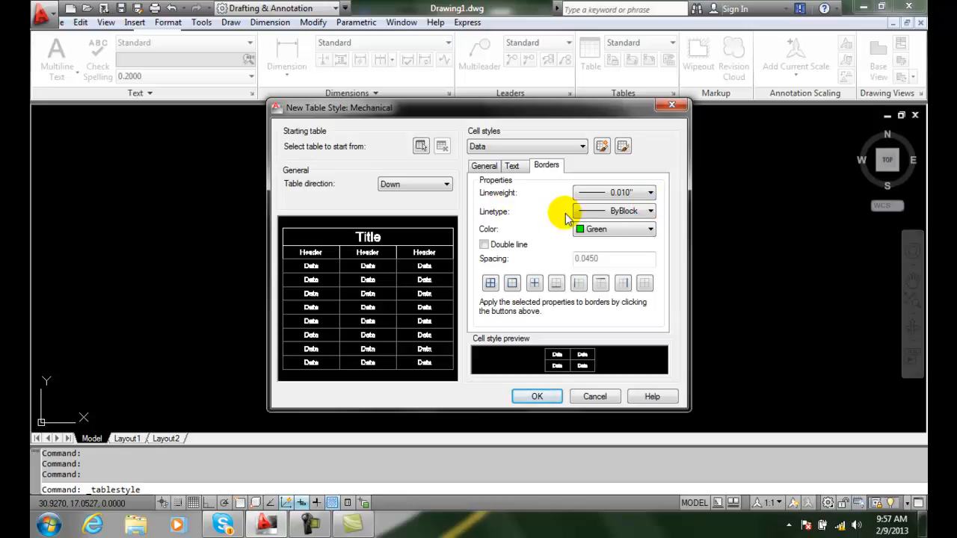
pyautogui.moveTo(650, 211)
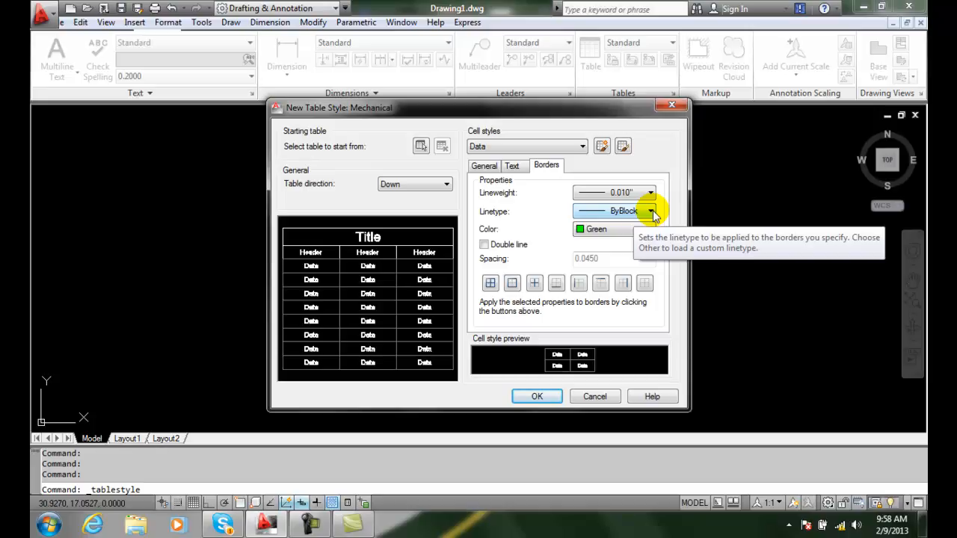
# Step: Set the Data cell border colour to ByBlock and apply the borders to the top edge
pyautogui.click(650, 229)
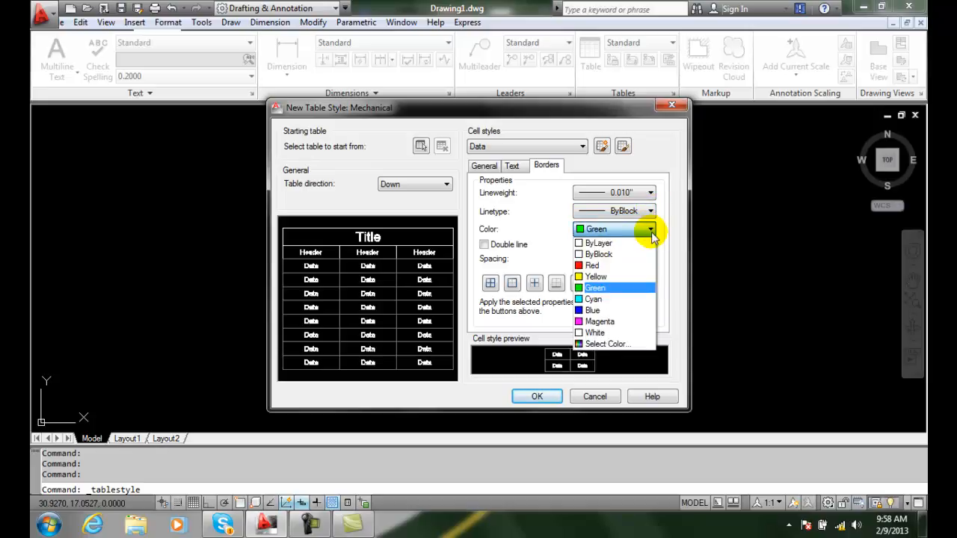
pyautogui.moveTo(599, 254)
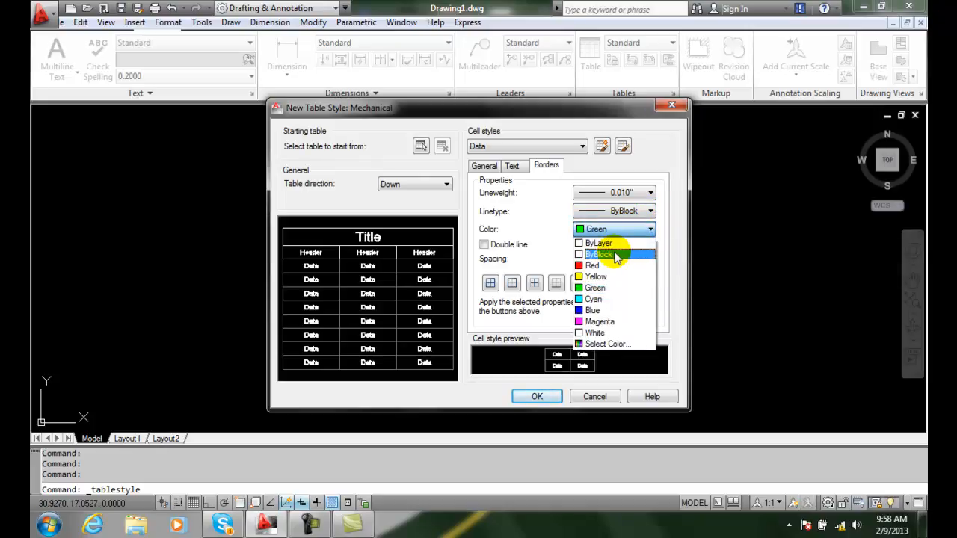
pyautogui.click(600, 255)
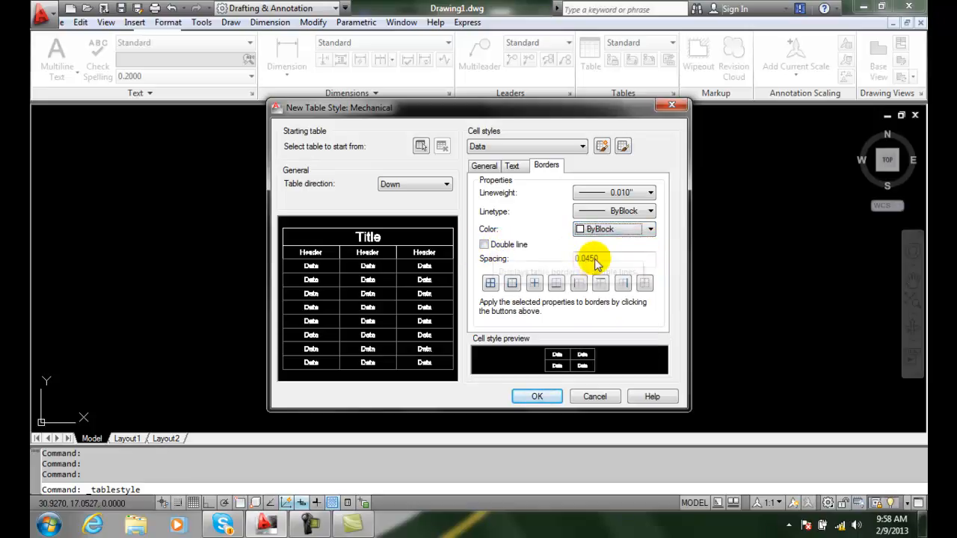
pyautogui.click(490, 283)
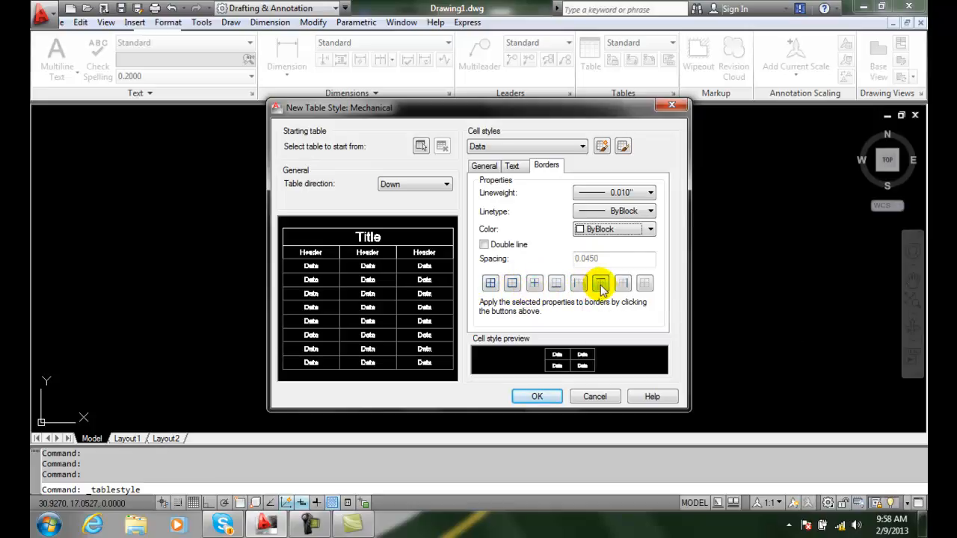
pyautogui.click(491, 282)
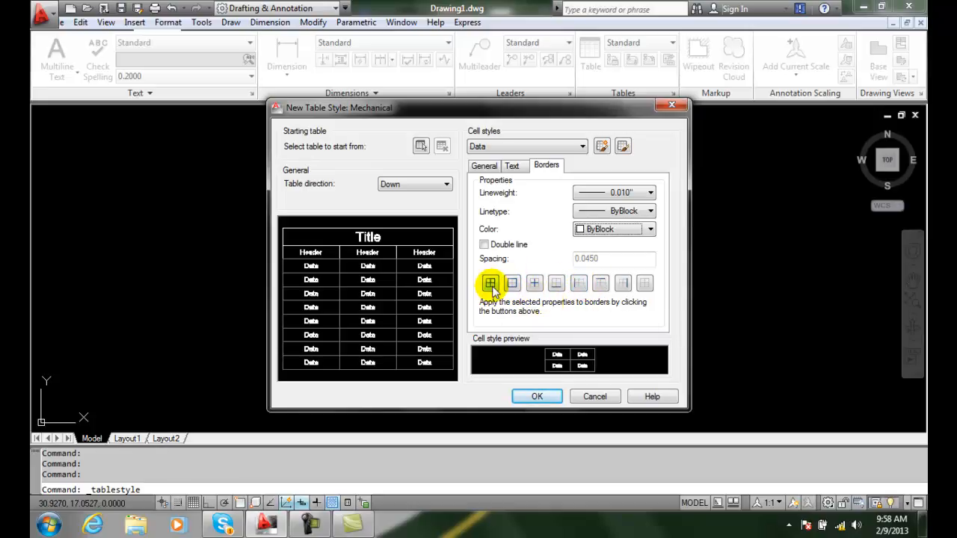
pyautogui.moveTo(645, 283)
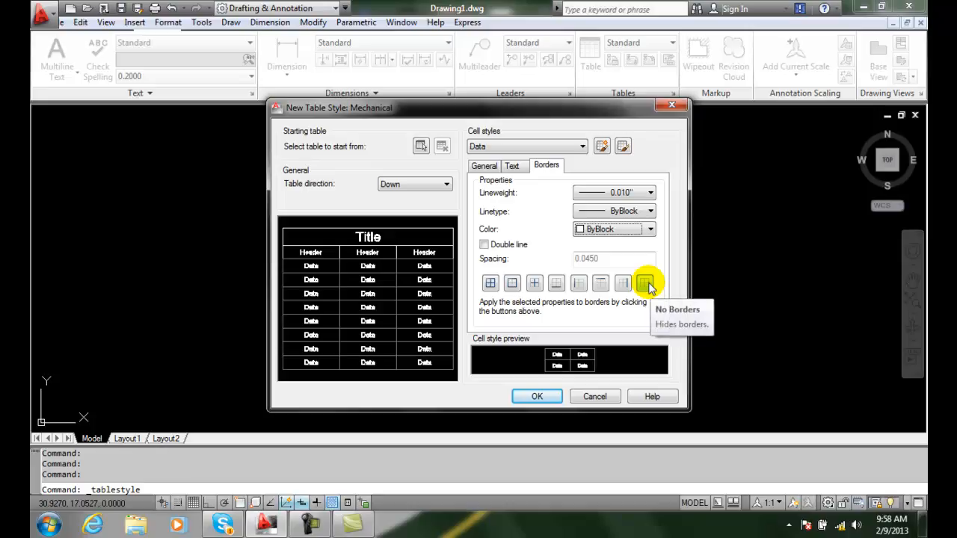